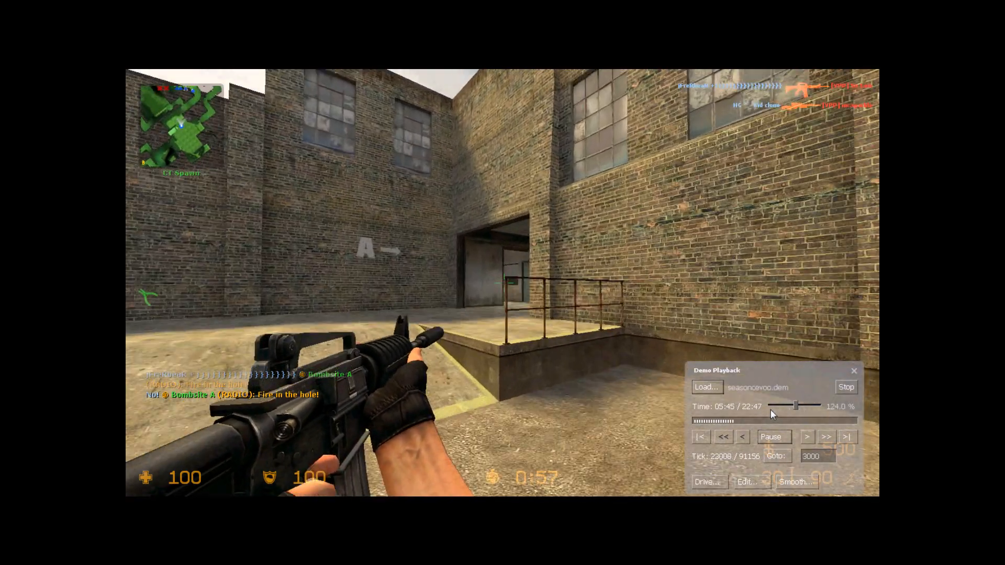
Step: Raise the demo playback speed above 100% to move through the Bombsite B round faster
drag(795, 406, 800, 408)
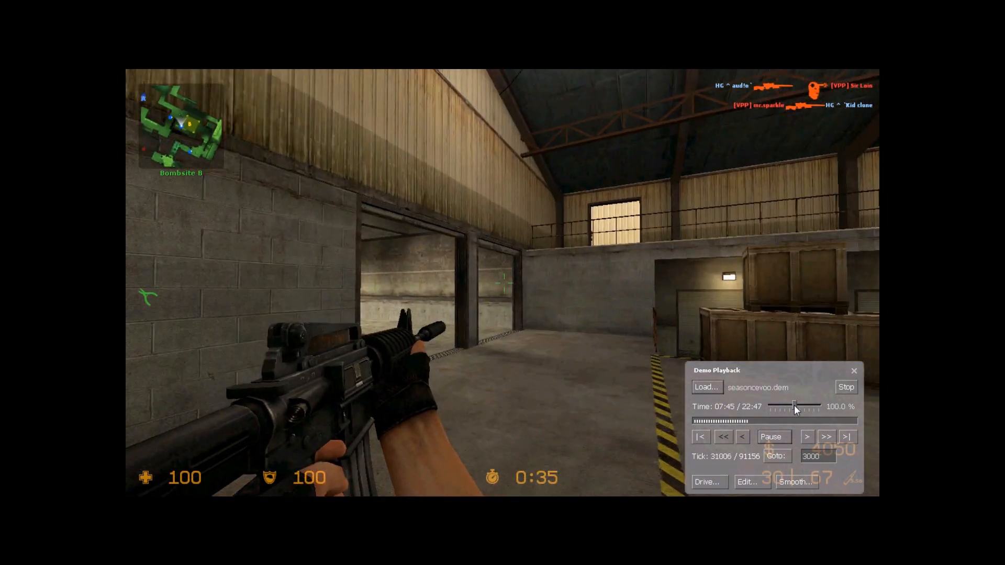
Step: Fast-forward playback to about 476% until the next round begins at CT Spawn
drag(794, 405, 801, 405)
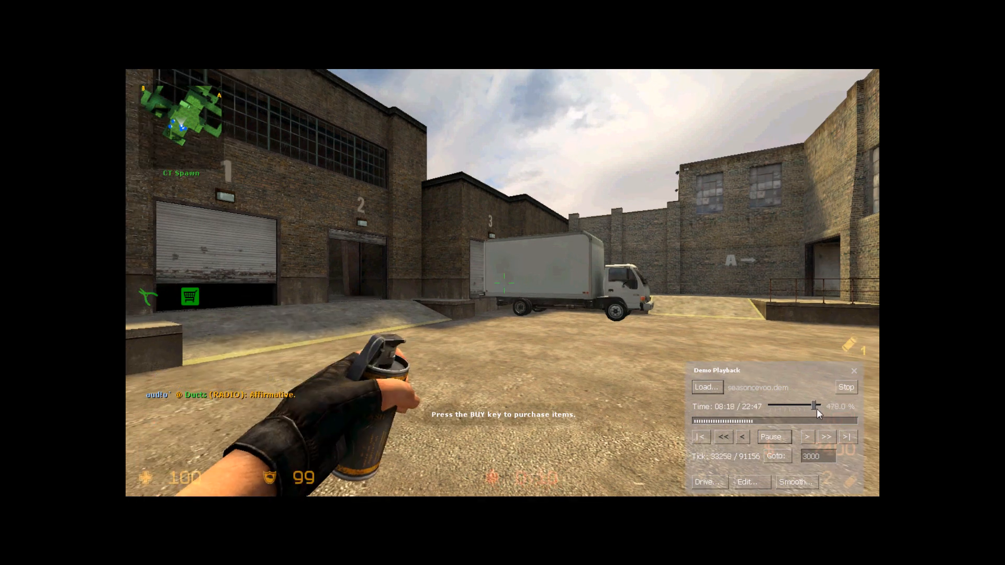
drag(813, 406, 819, 406)
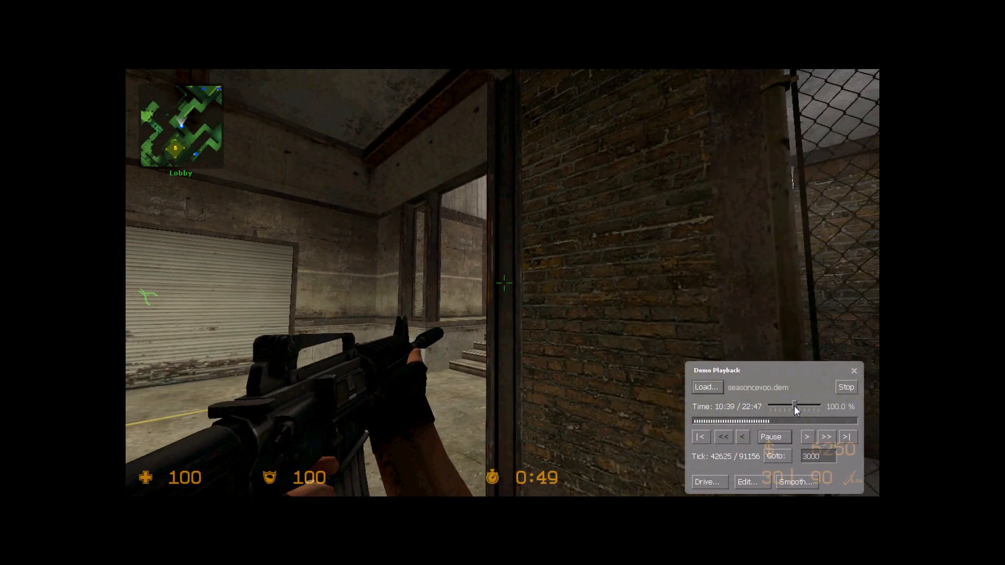
Step: Keep playback at normal 100% speed while the round plays through the Lobby
click(806, 437)
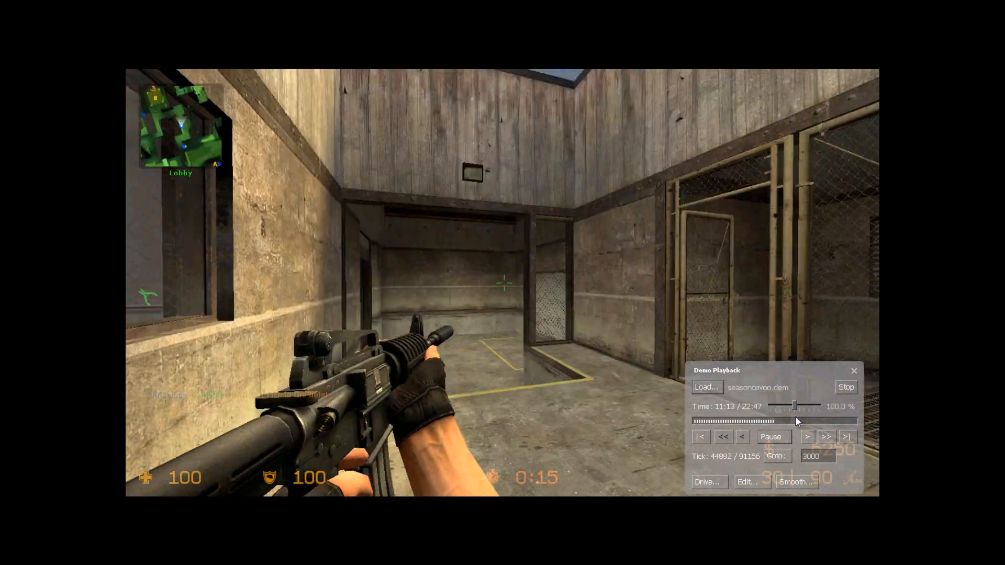
drag(795, 406, 800, 406)
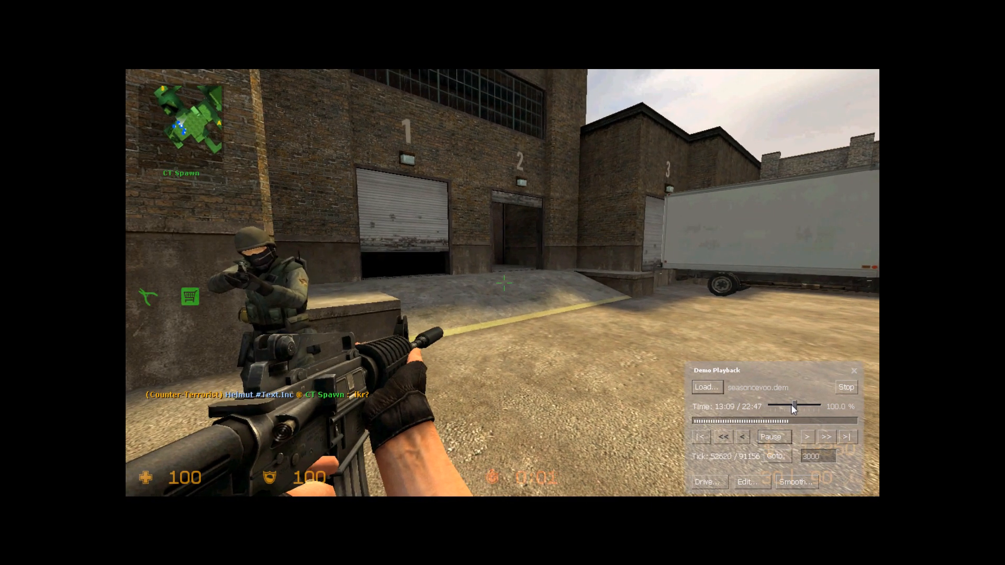
drag(791, 407, 801, 406)
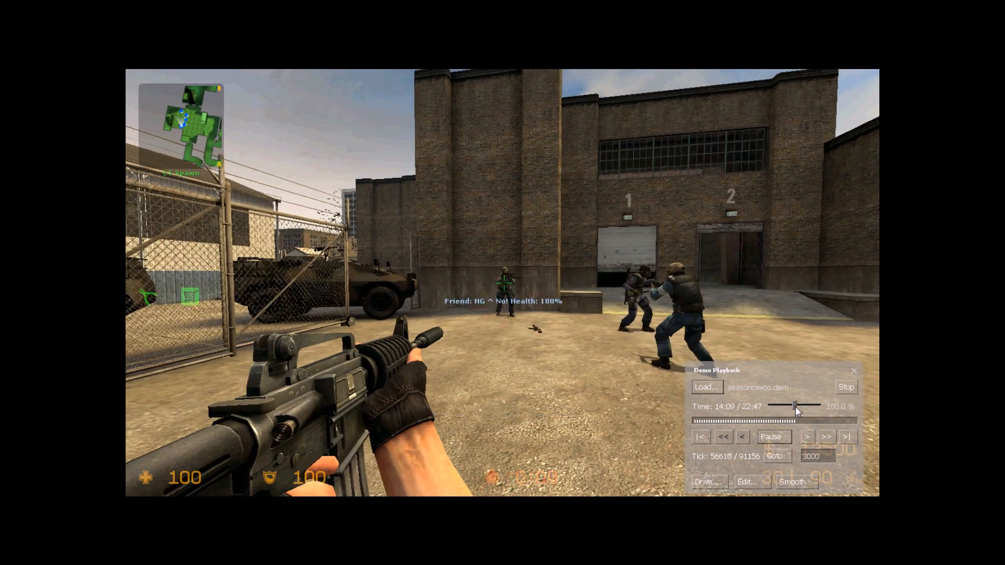
Step: Speed playback up to about 282% to skip ahead, then ease it back toward normal
drag(796, 407, 805, 407)
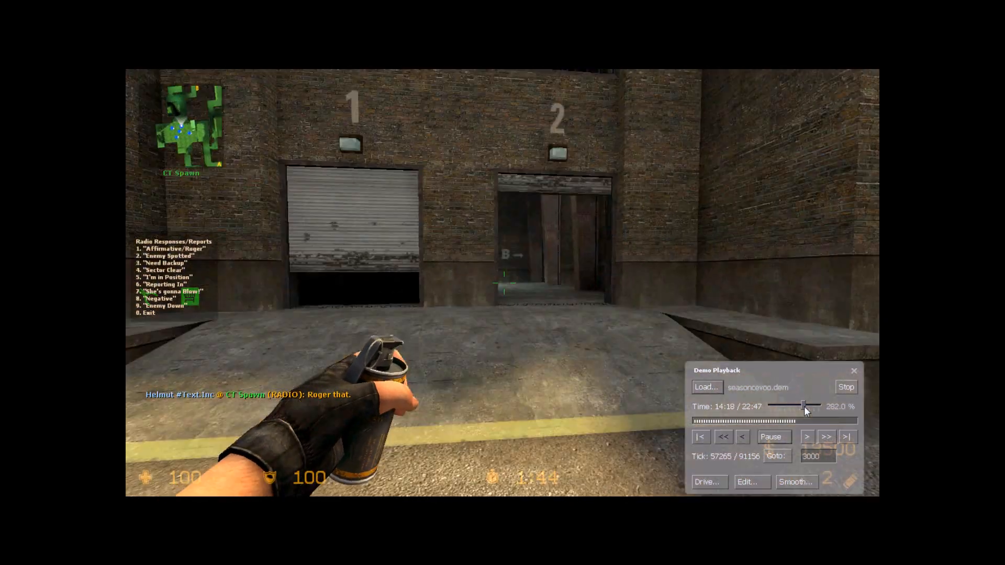
drag(805, 406, 795, 406)
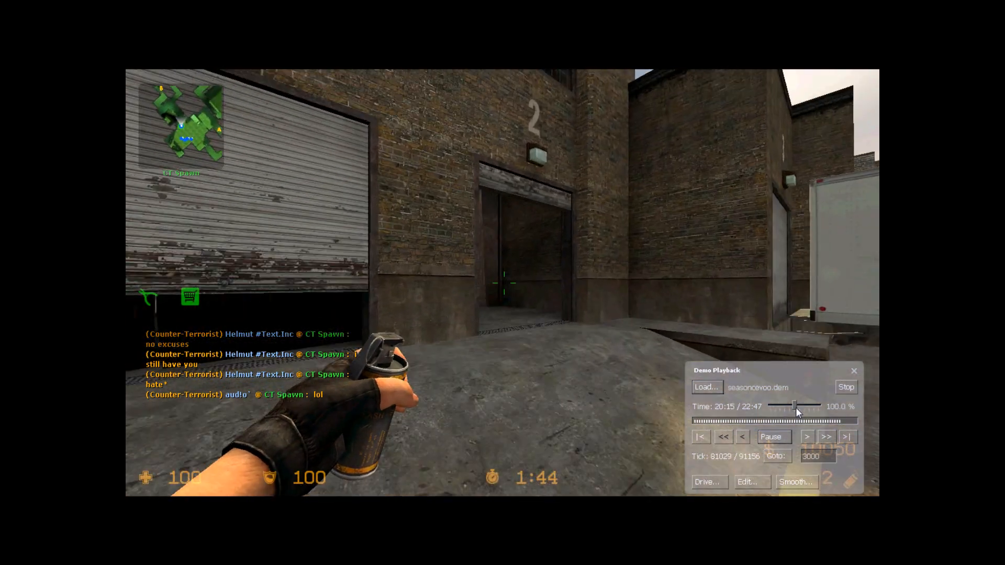
Step: Nudge playback slightly faster, then fast-forward at about 575% into the following round
drag(797, 410, 789, 409)
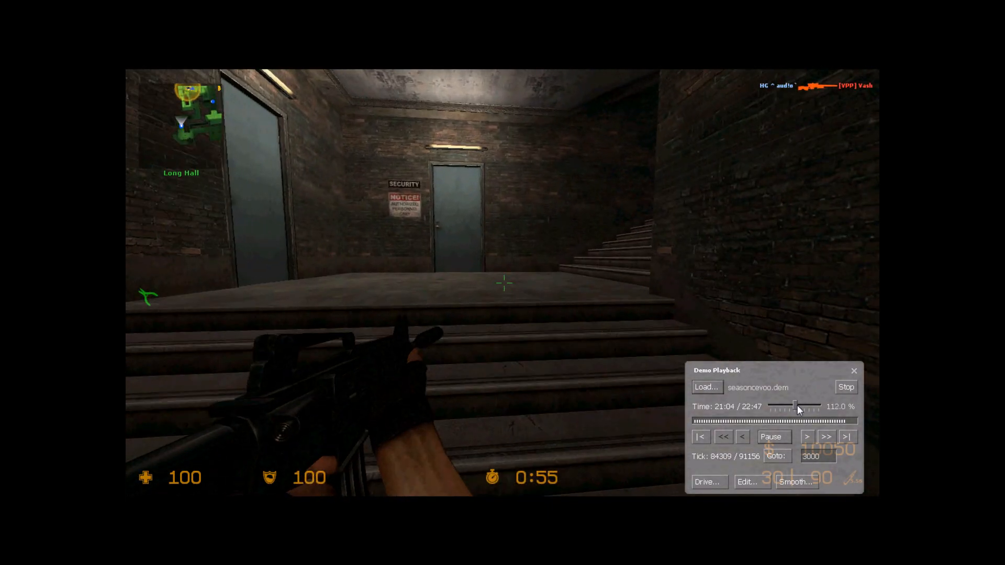
drag(798, 407, 821, 407)
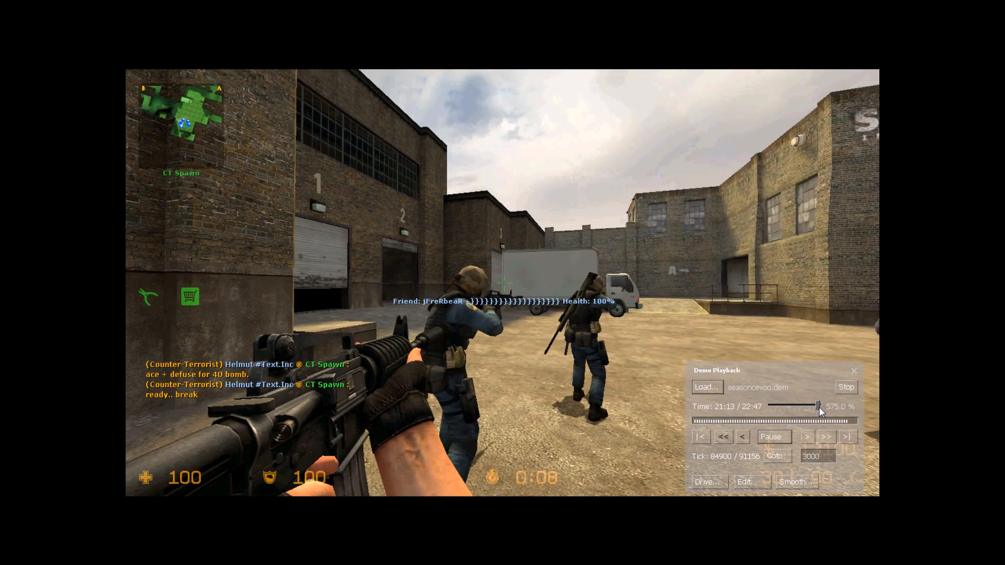